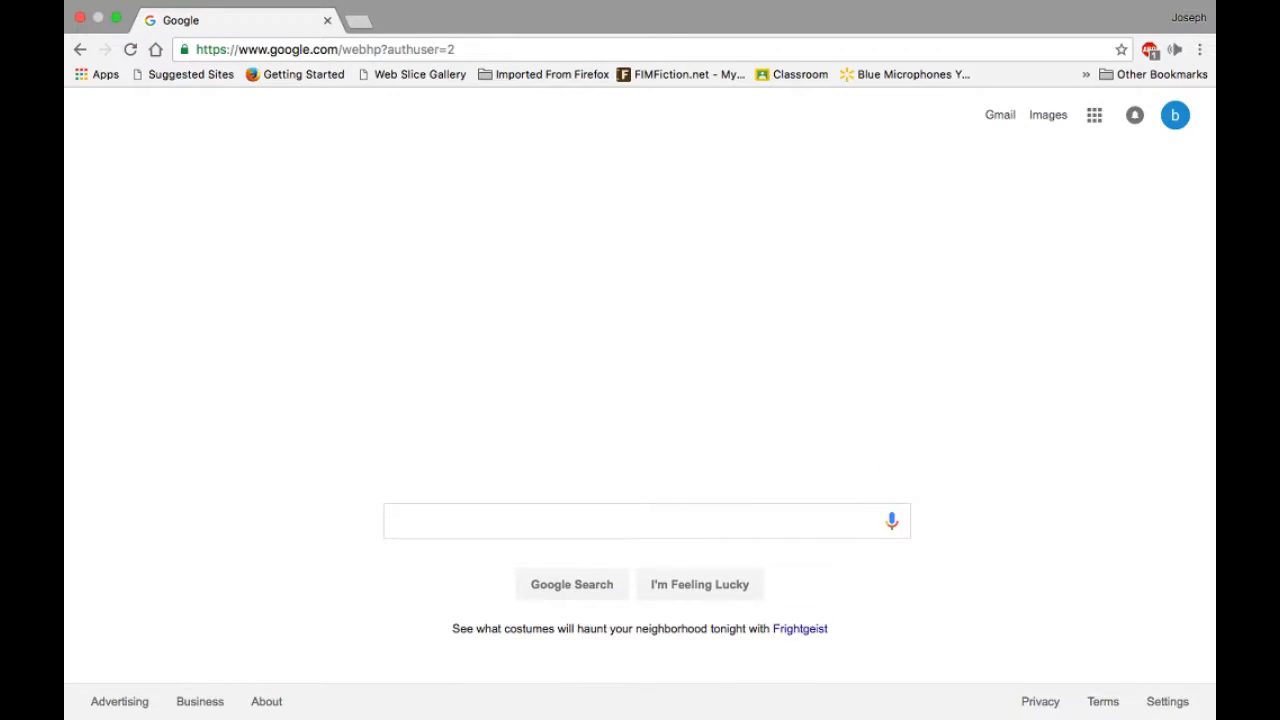
Launch the Magic Cat Academy doodle and reach the first level's Draw! prompt.
left_click(640, 330)
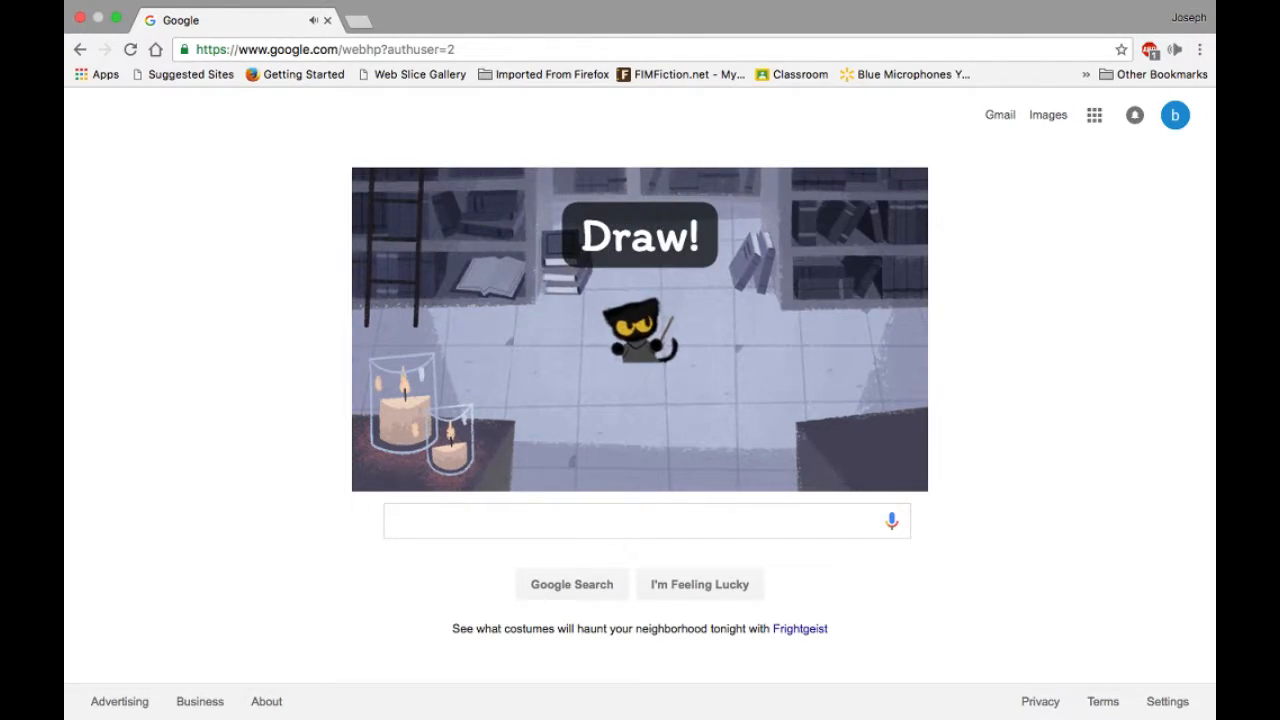
left_click(639, 328)
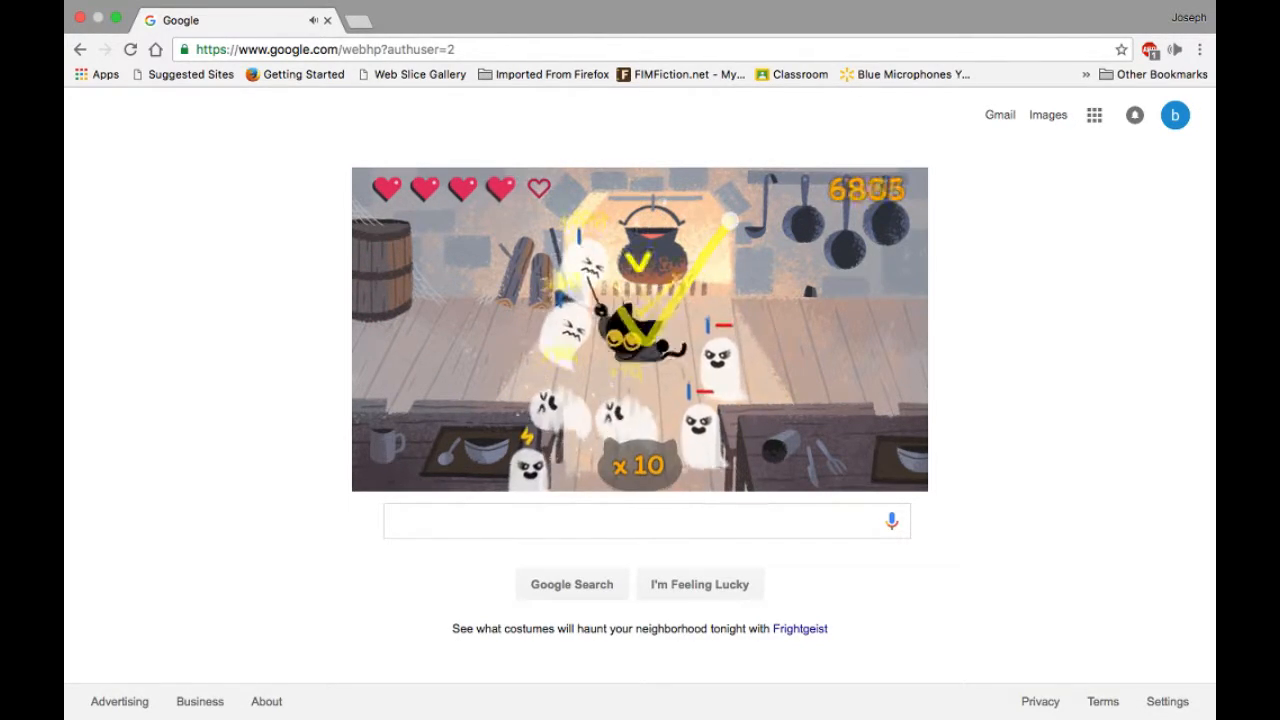
Clear the kitchen ghosts and advance the cat to the potion laboratory level.
left_click(640, 330)
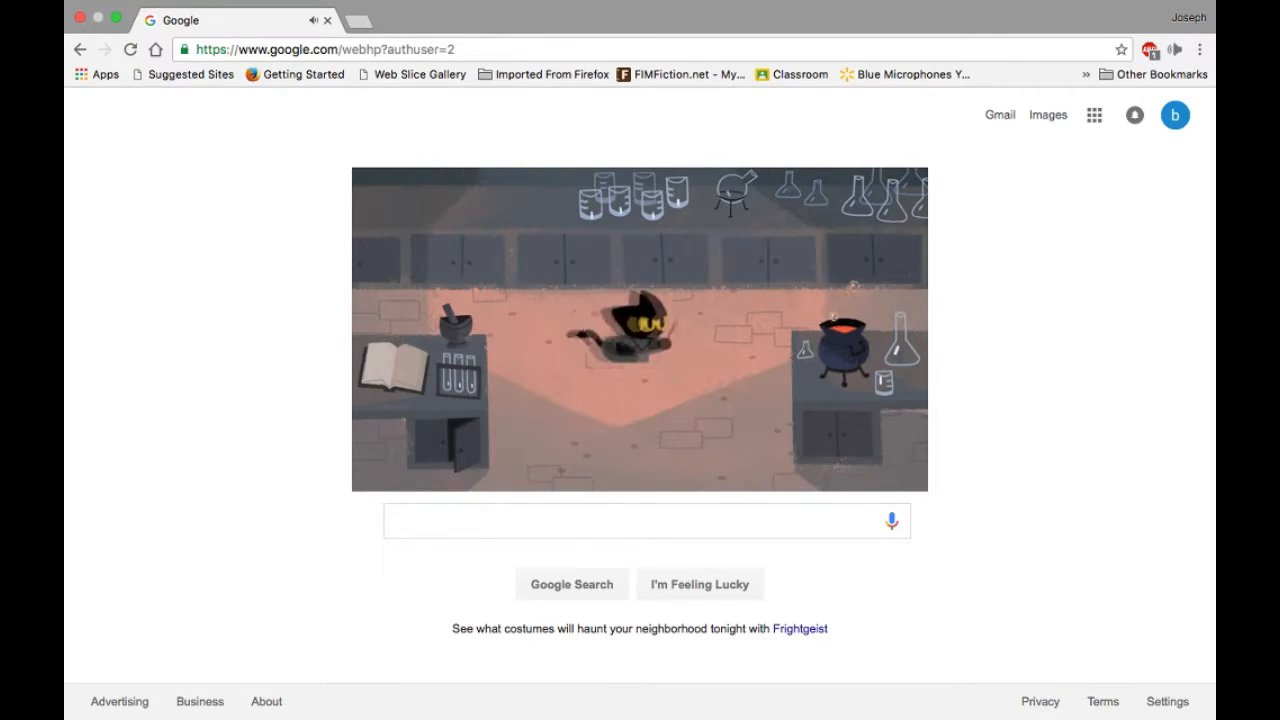
Click the classroom scene, ending the run on the Happy Halloween 16,290 screen.
left_click(639, 328)
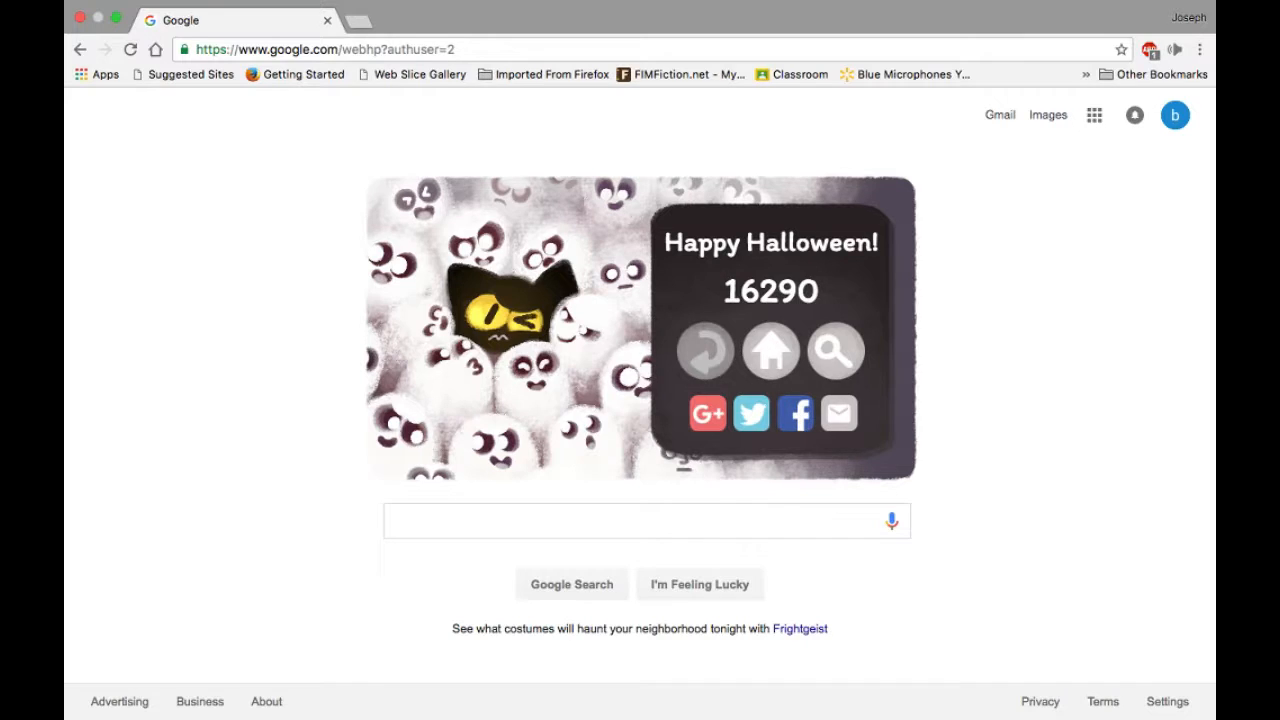
Replay from the 16290 Happy Halloween screen to restart Level 3 in the potion laboratory.
left_click(705, 351)
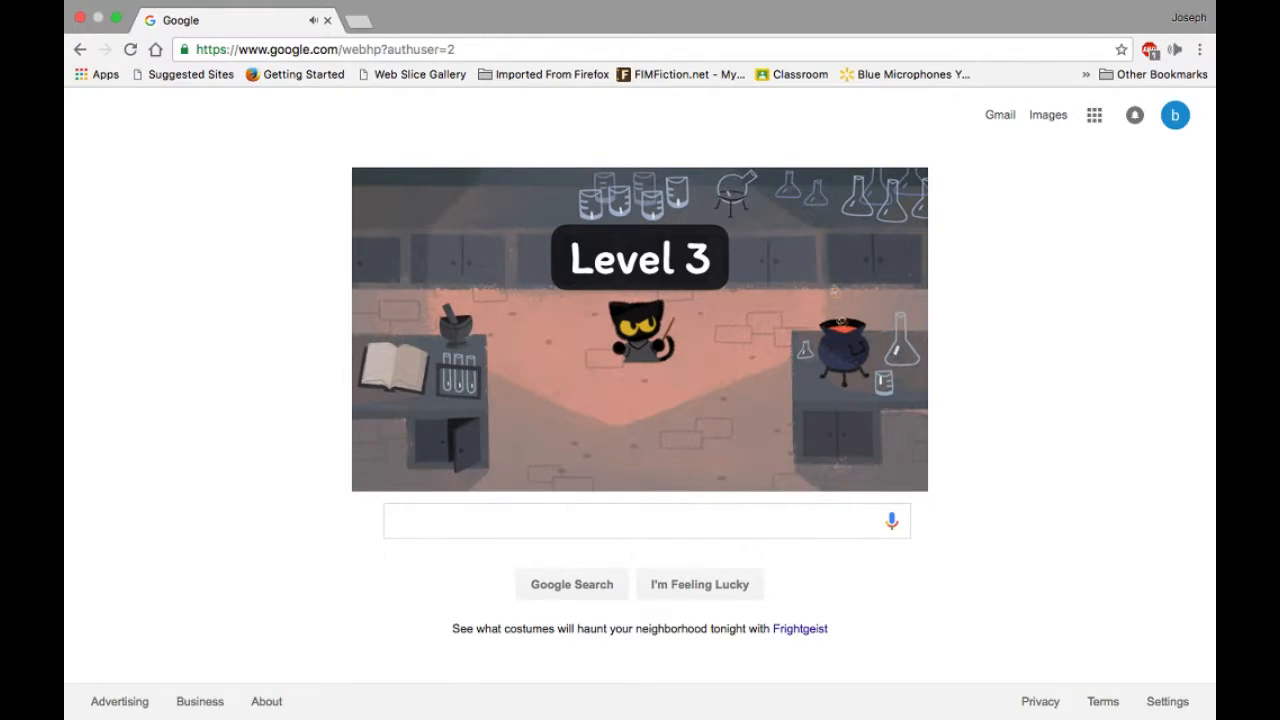